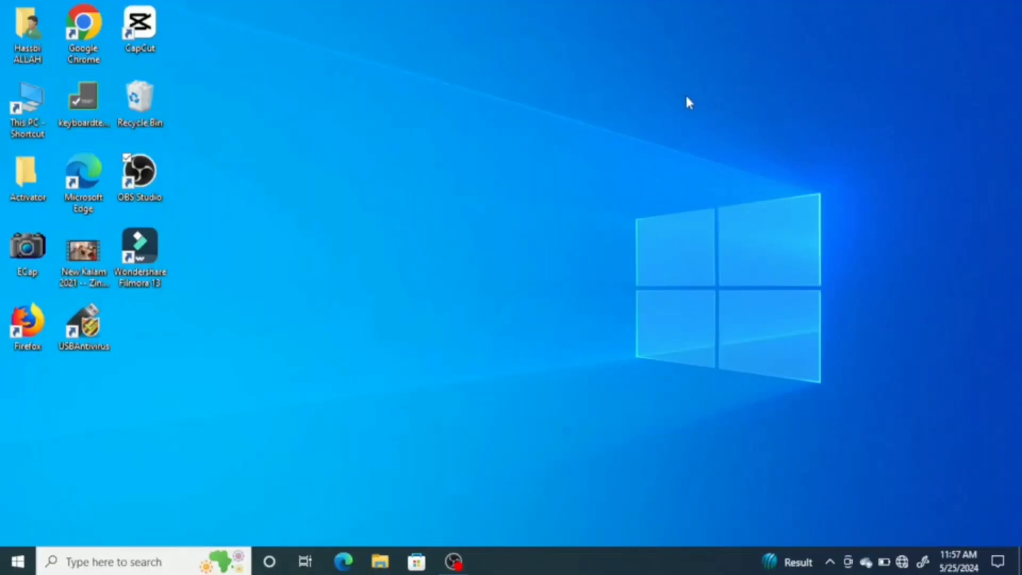
mouse_move(582, 103)
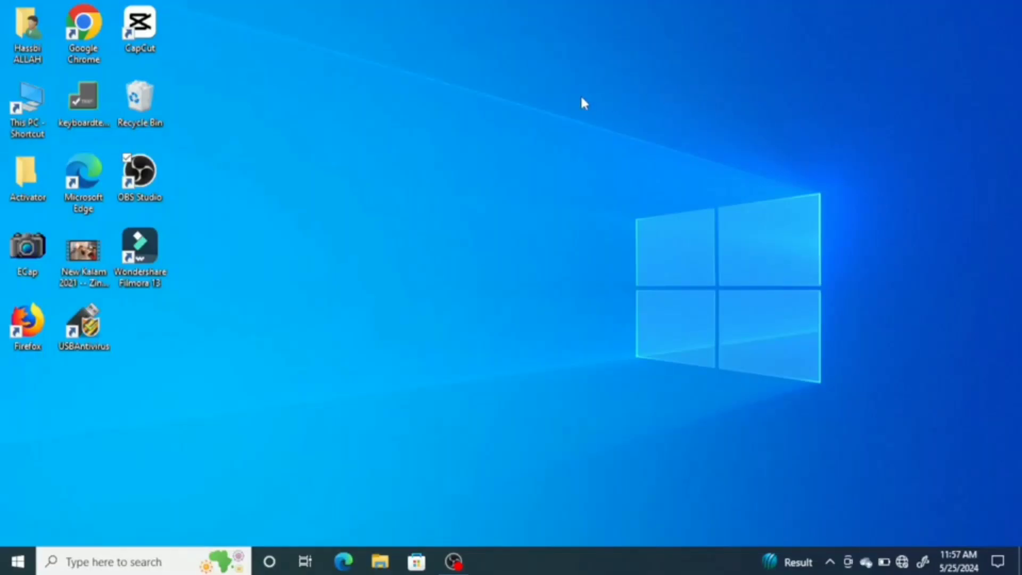
mouse_move(553, 115)
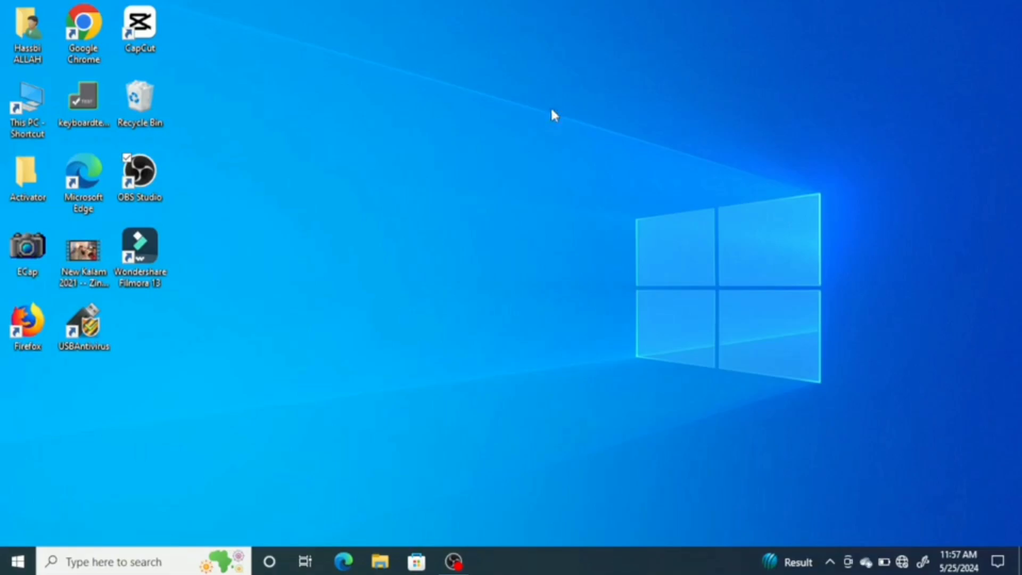
mouse_move(422, 227)
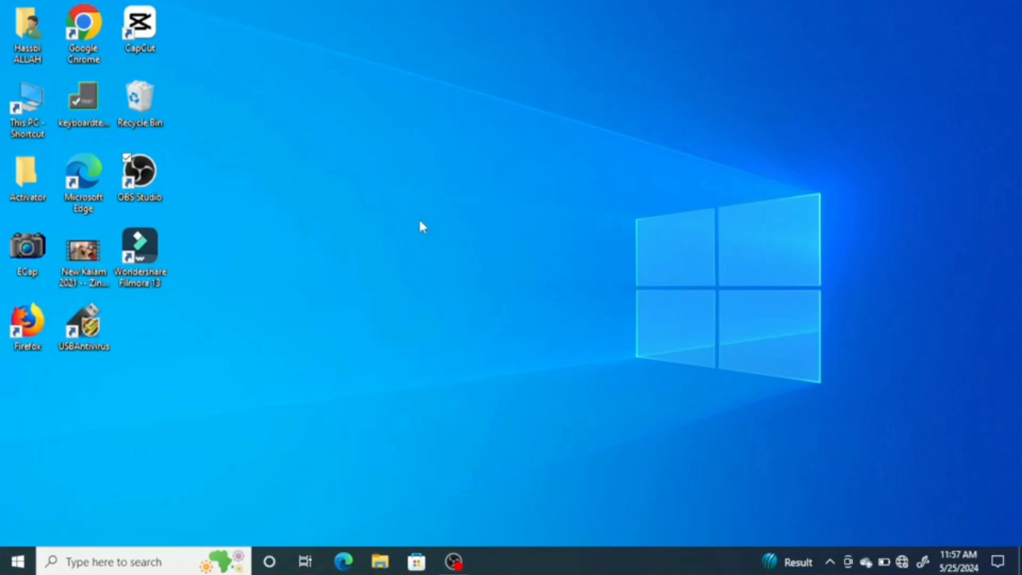
mouse_move(415, 233)
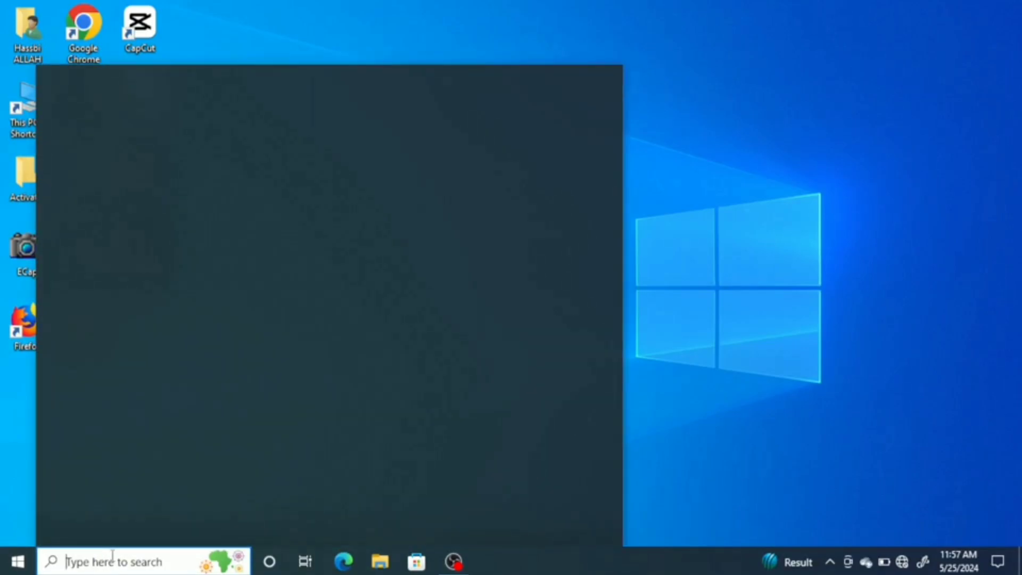
- Bring up Settings from search and go to the System settings page
type("sett")
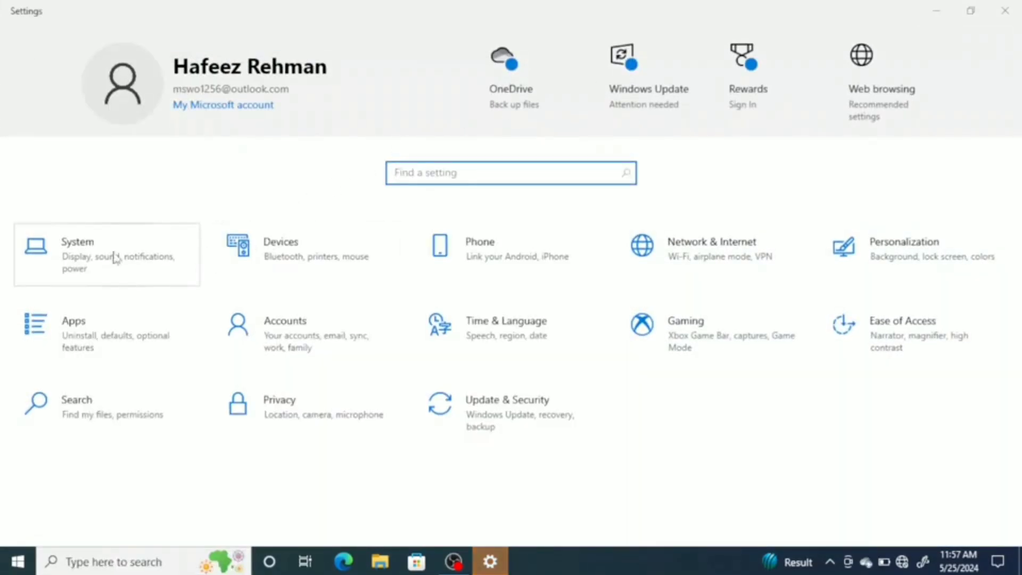
left_click(77, 254)
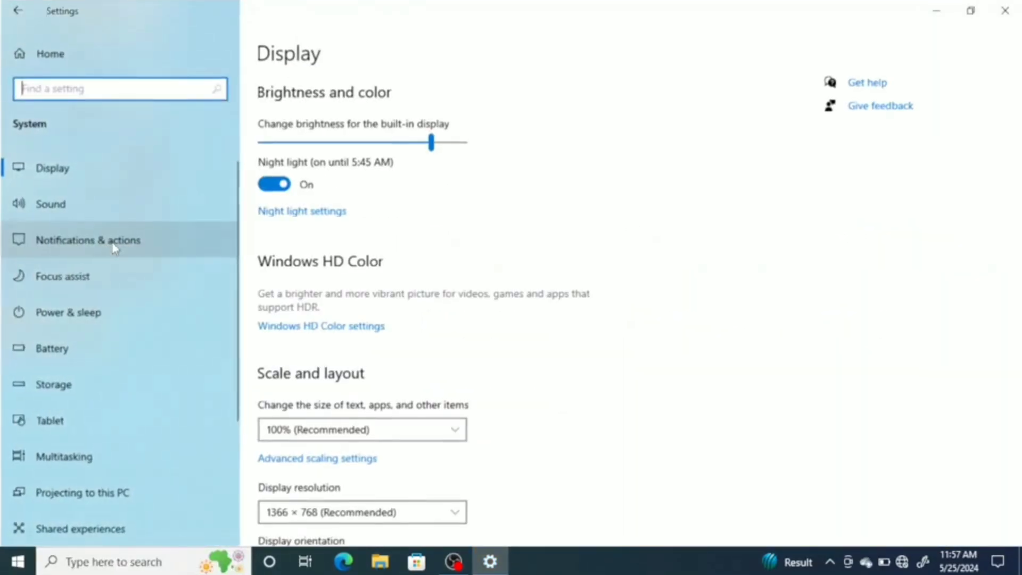
mouse_move(119, 89)
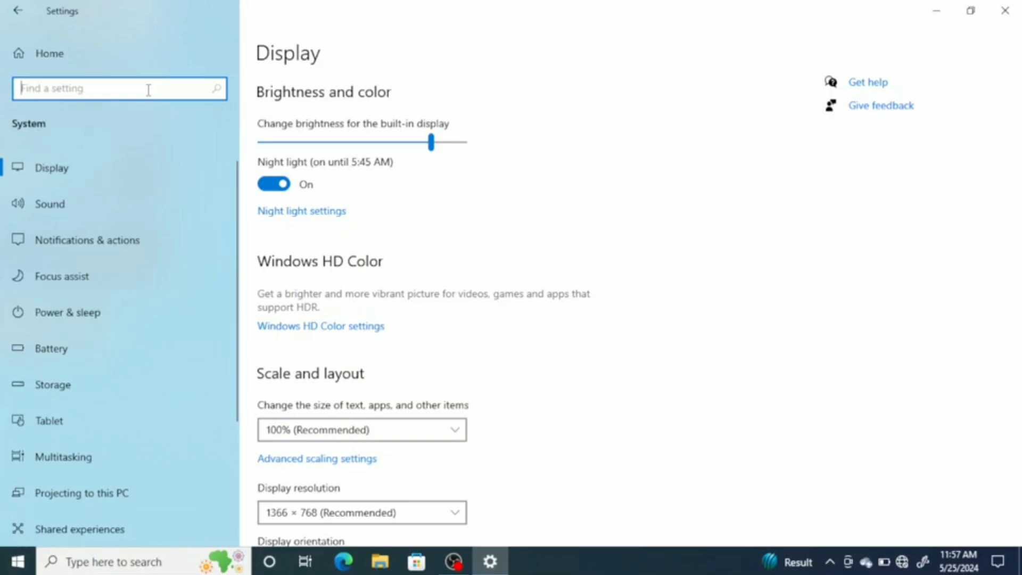
- Search 'windows feature' and launch Turn Windows features on or off
type("windows")
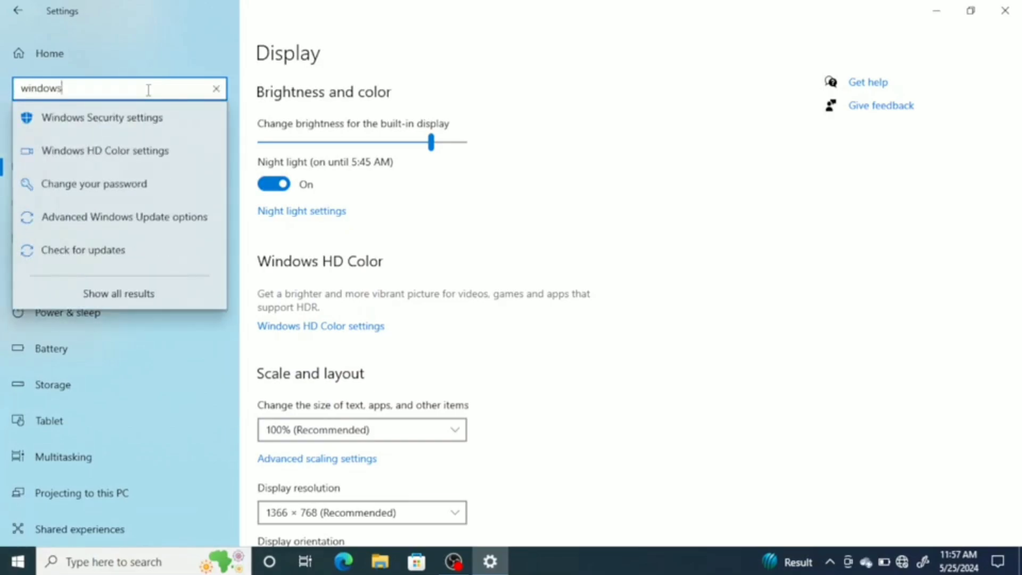
type("feature")
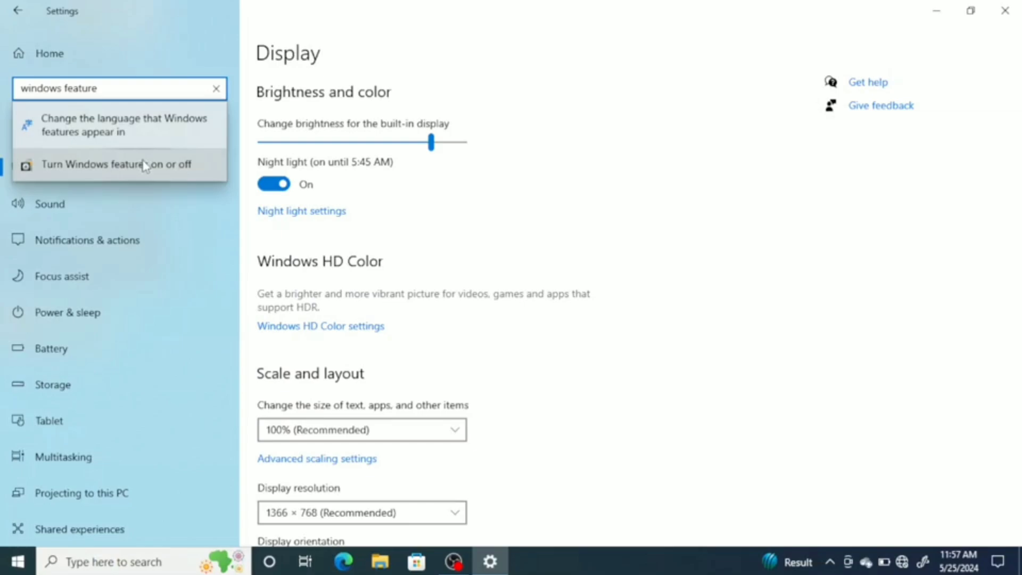
left_click(113, 163)
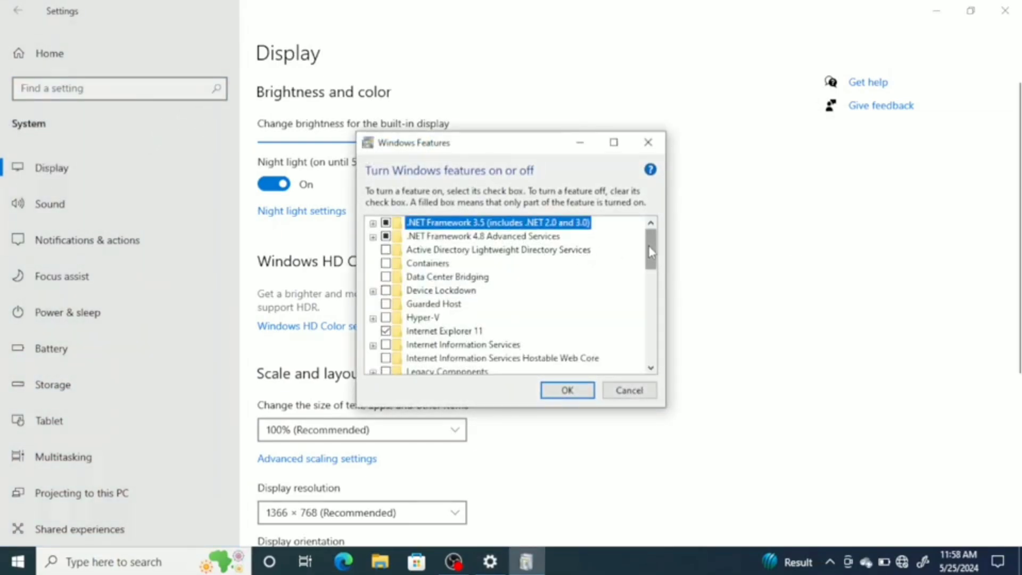
- Tick the Virtual Machine Platform checkbox in the features list
scroll("down", 3)
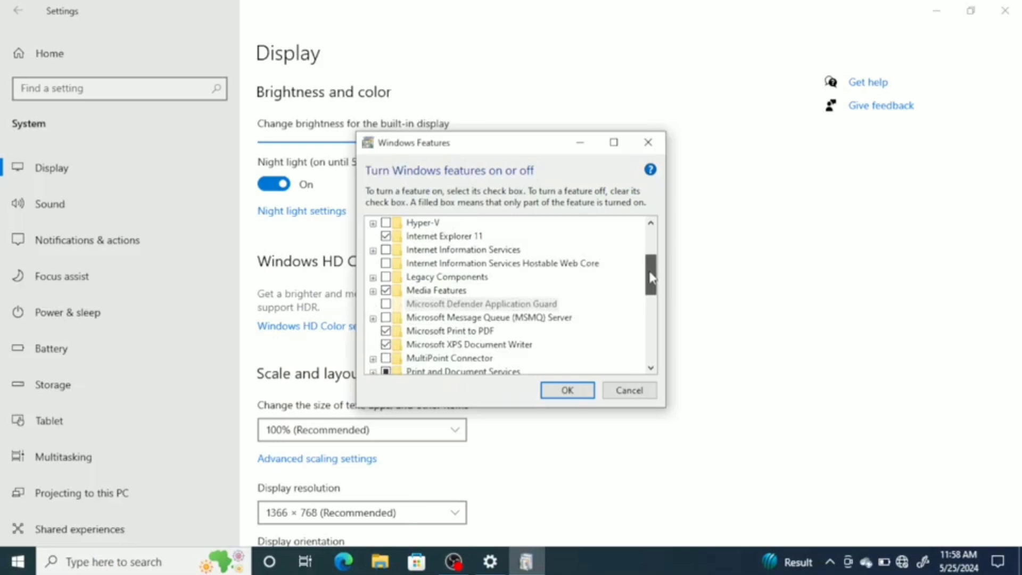
scroll("down", 3)
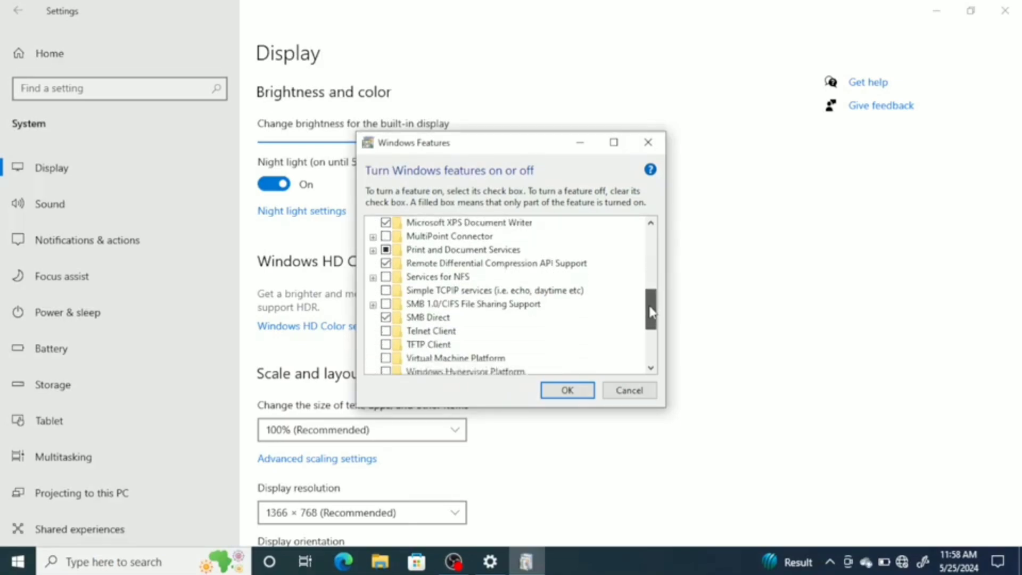
scroll("down", 3)
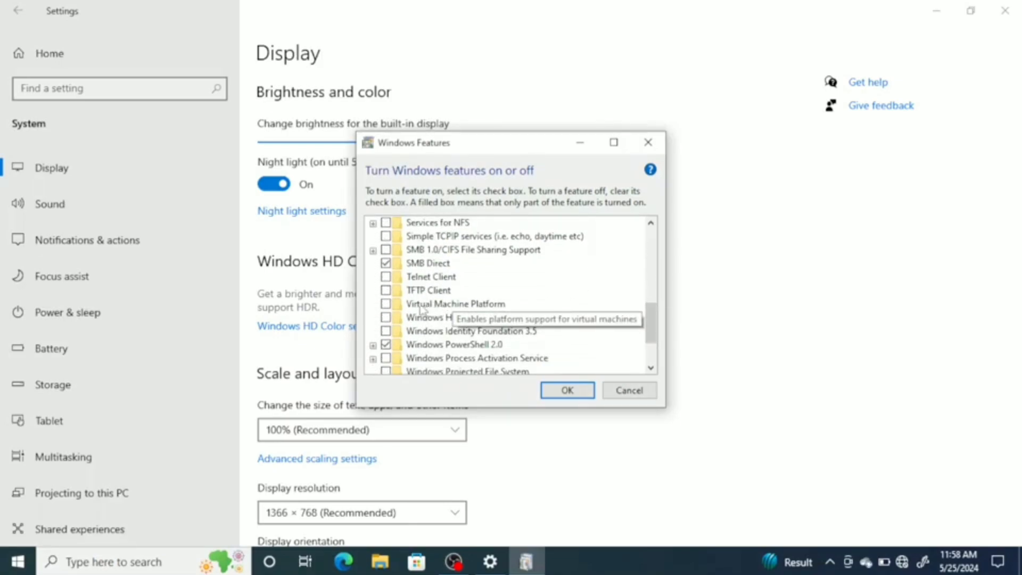
left_click(385, 303)
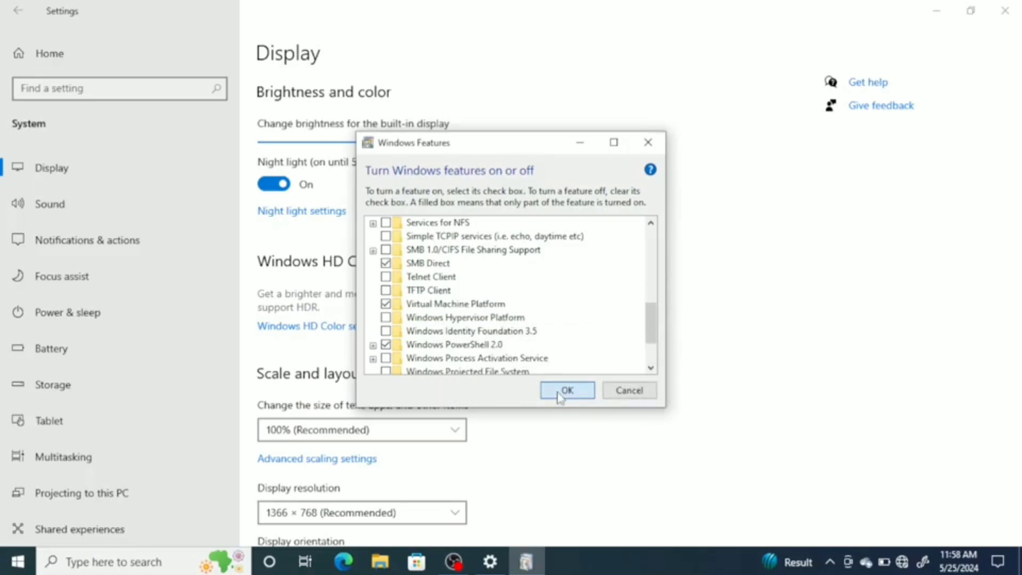
- Apply the feature change with OK and dismiss the restart prompt
left_click(565, 390)
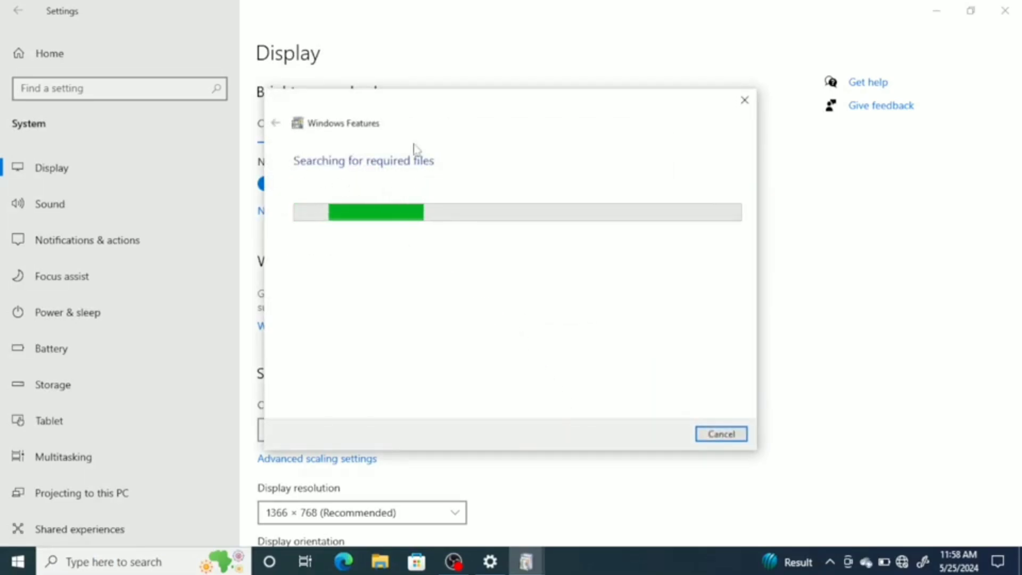
mouse_move(368, 168)
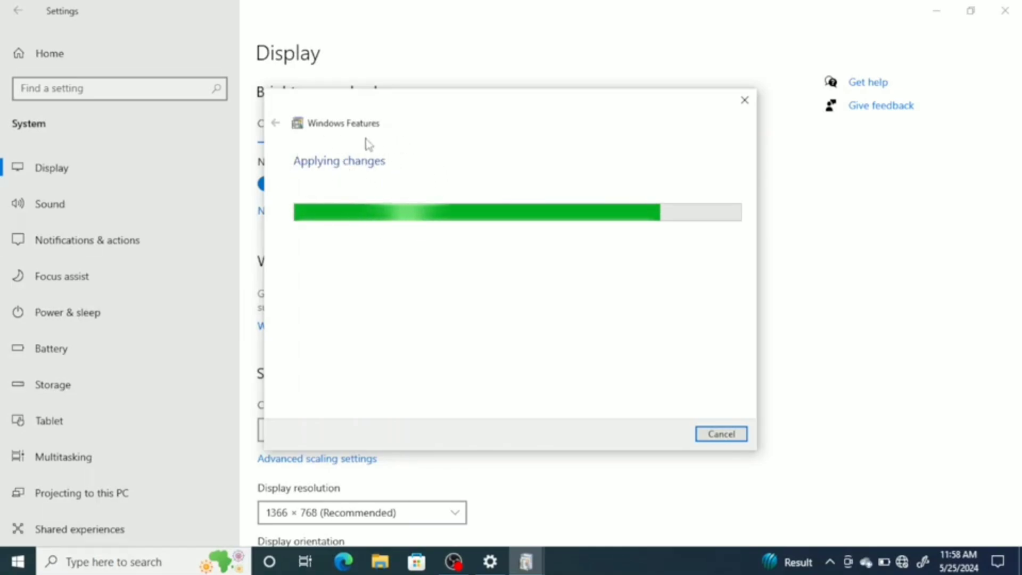
mouse_move(353, 183)
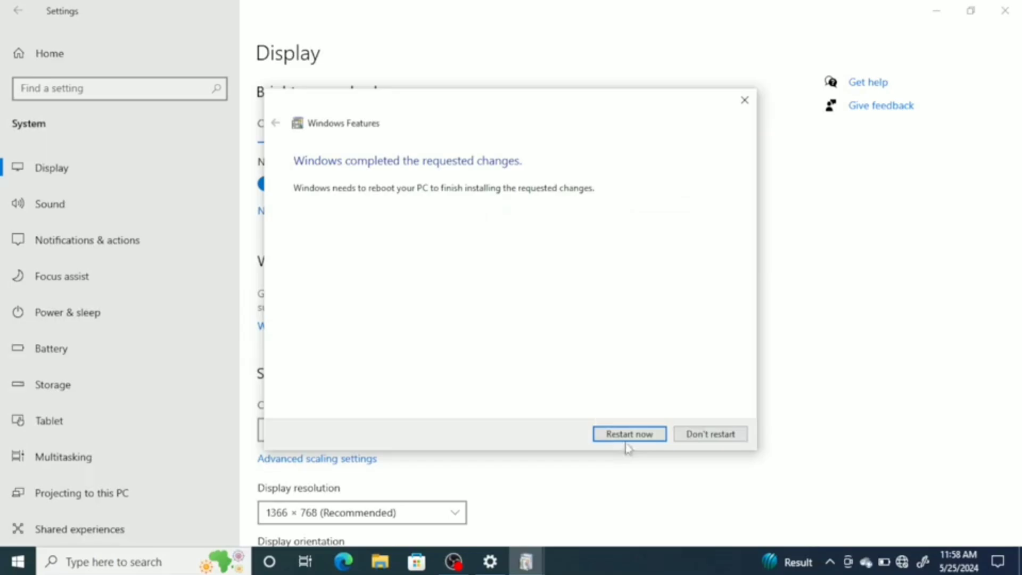
left_click(628, 433)
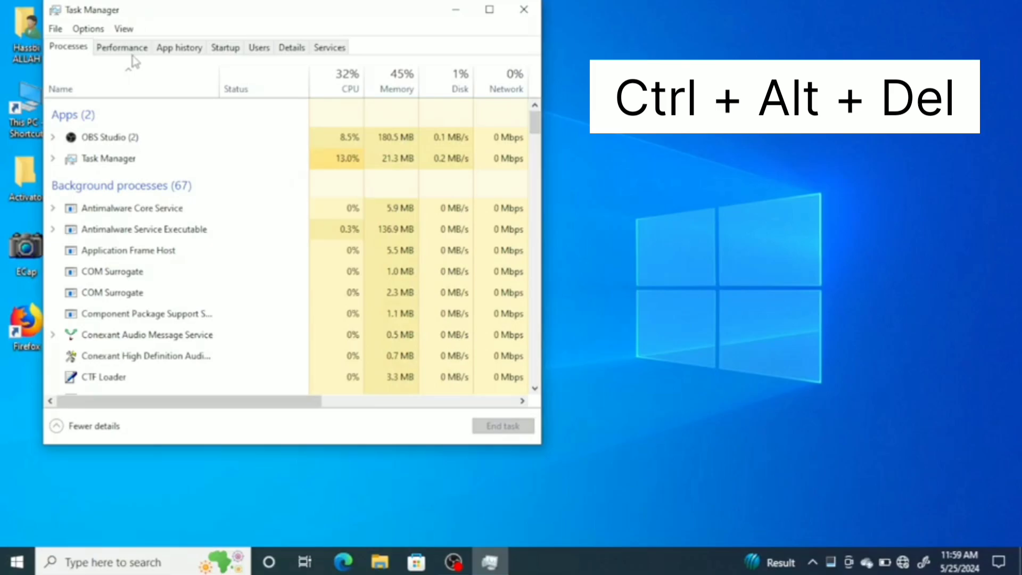
- Show the Performance CPU details maximized, reading Virtualization: Disabled
left_click(122, 46)
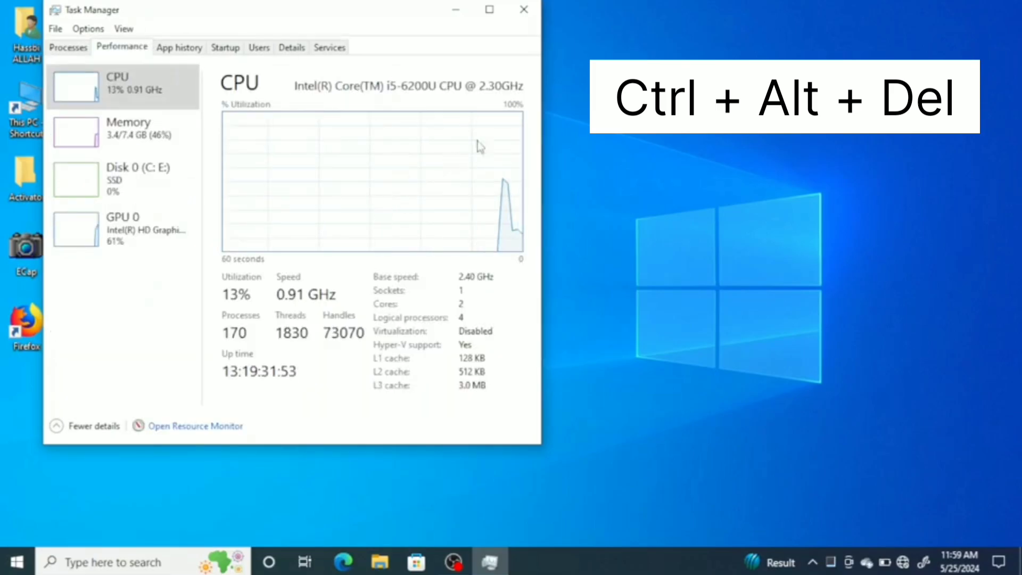
left_click(488, 10)
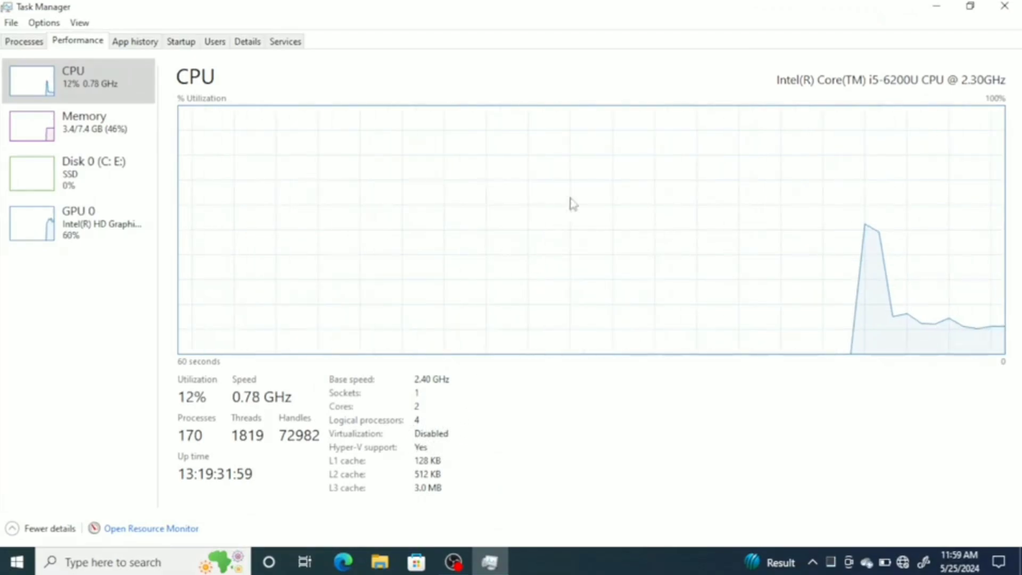
mouse_move(924, 29)
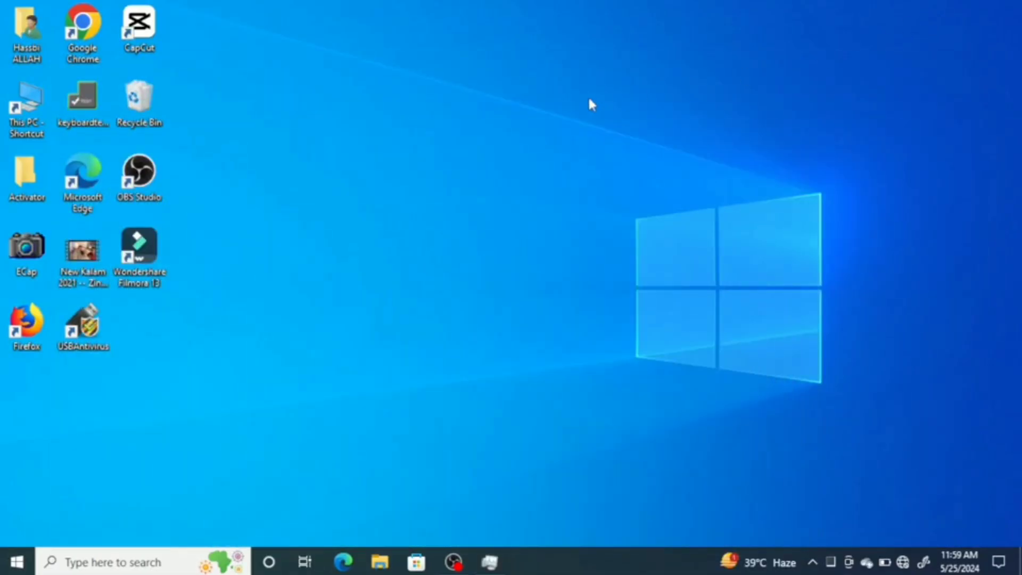
- Restart the computer from the Start menu's Power options
left_click(14, 561)
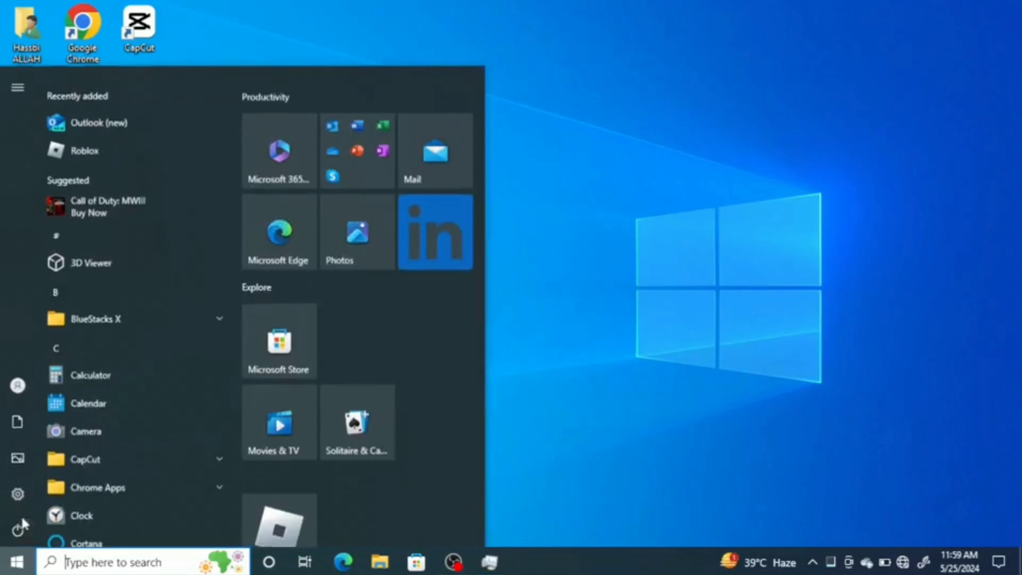
left_click(18, 529)
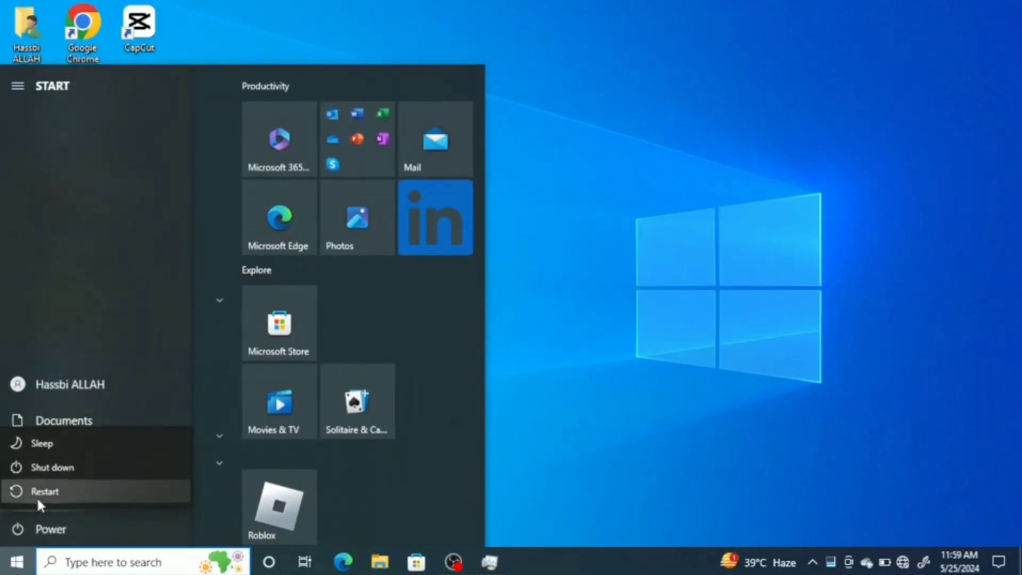
left_click(44, 492)
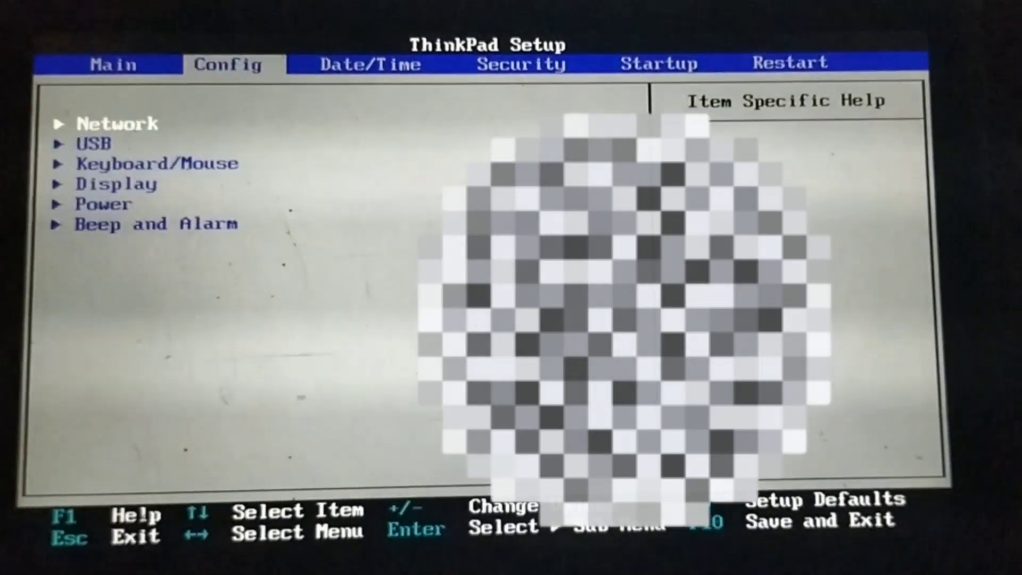
- Under Security > Virtualization set Intel Virtualization Technology to Enabled and save with F10
key("right")
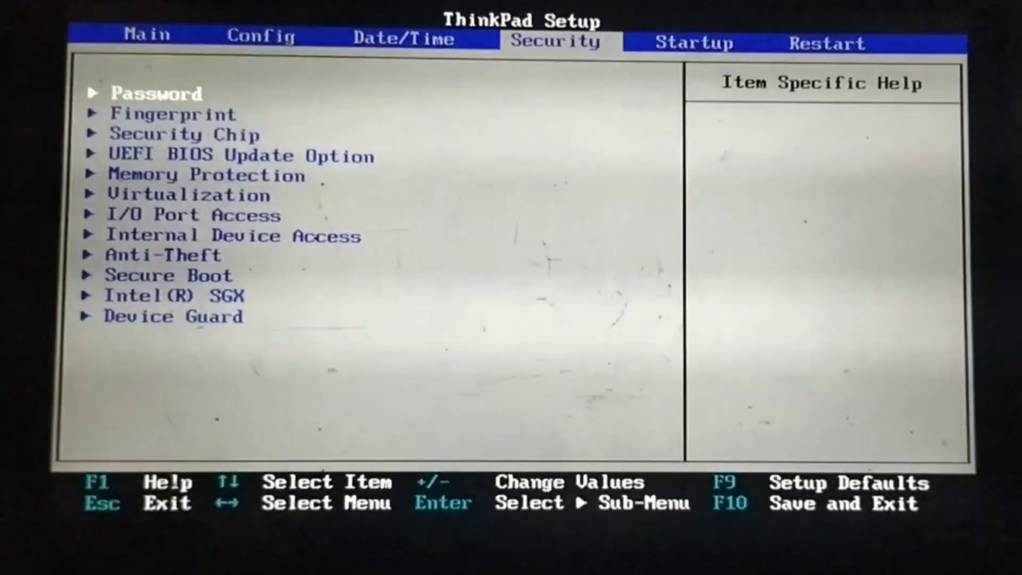
key("Down")
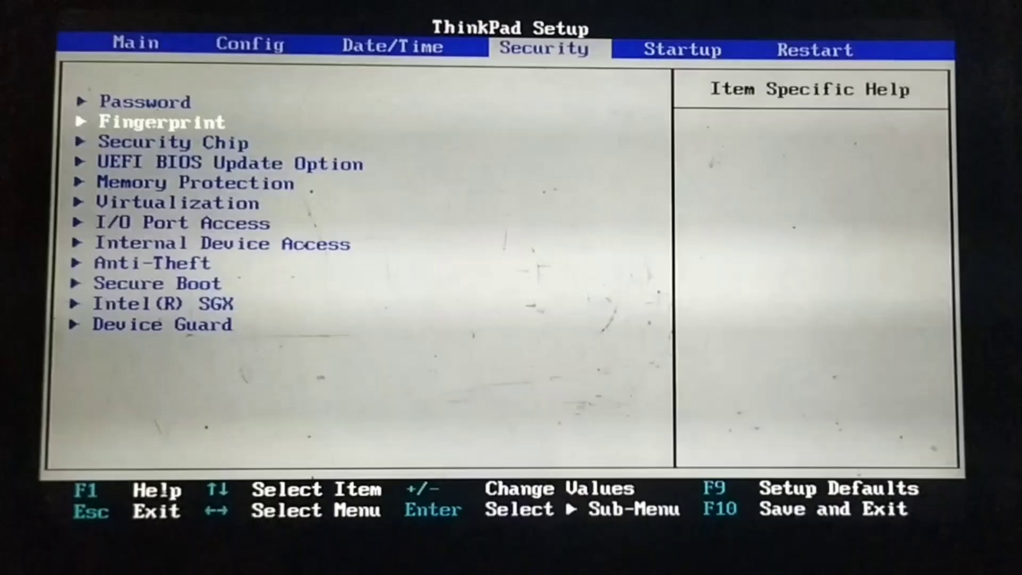
key("Down")
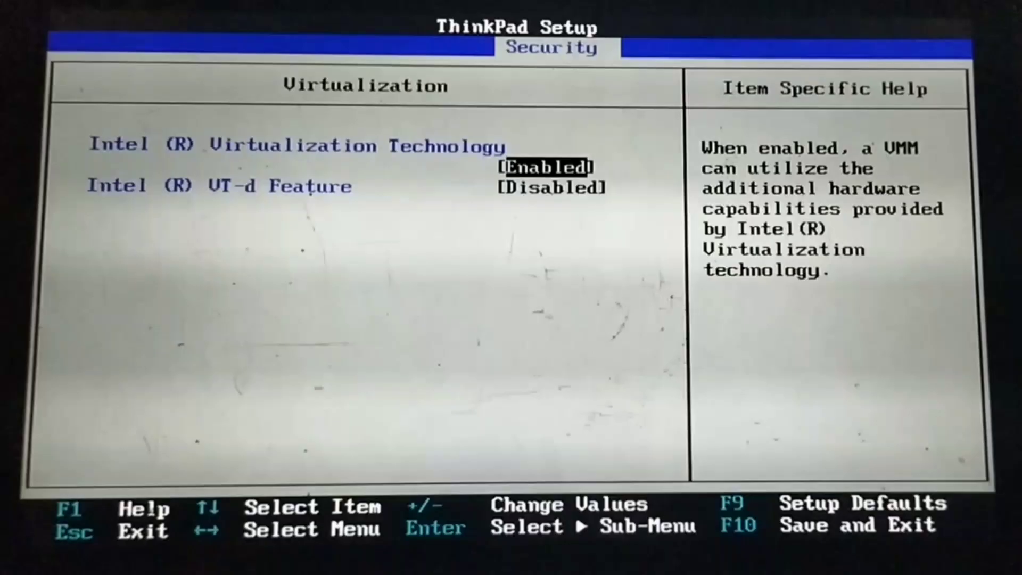
key("f10")
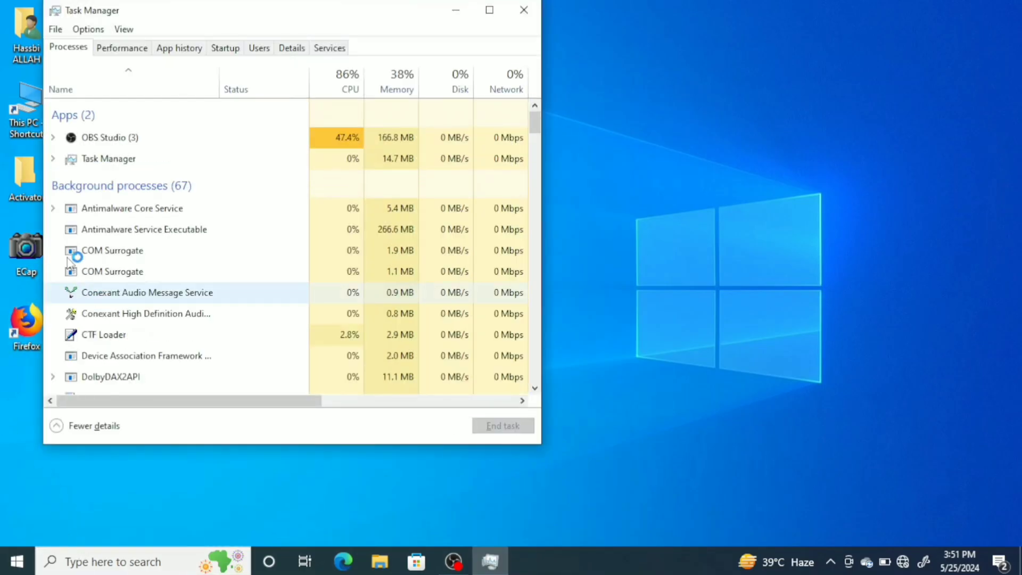
- Show the Performance CPU details maximized, now reading Virtualization: Enabled
left_click(121, 46)
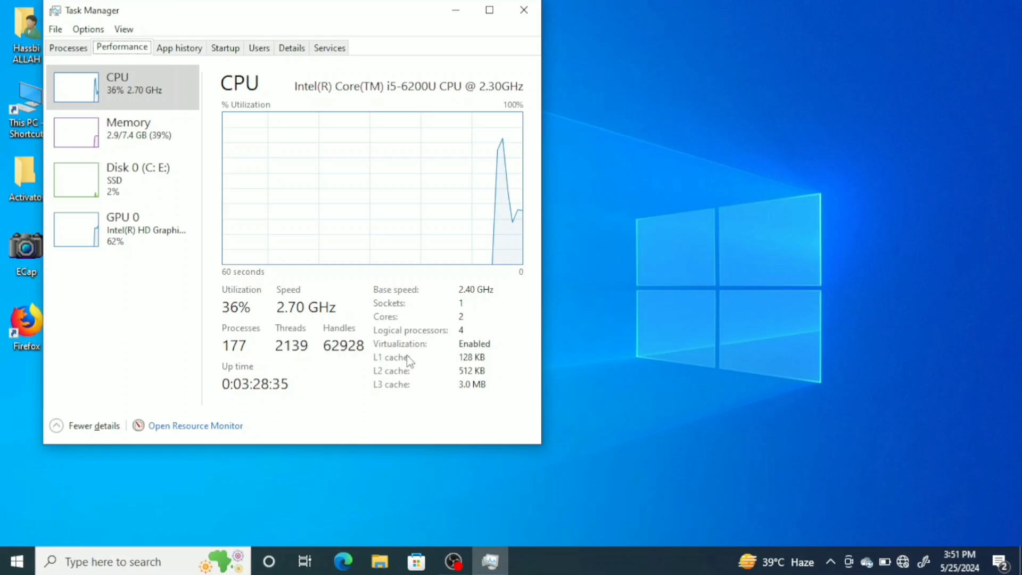
left_click(489, 10)
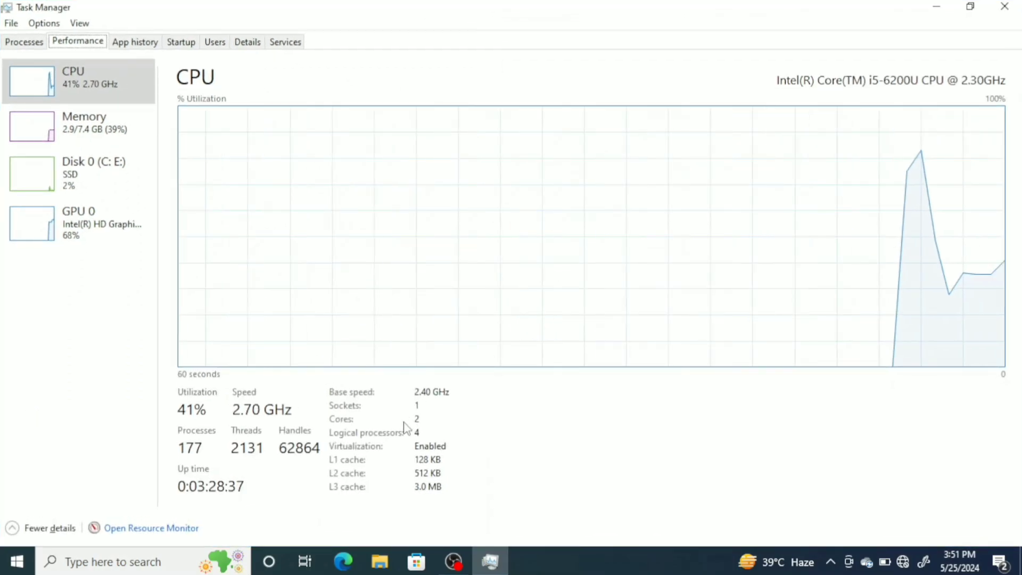